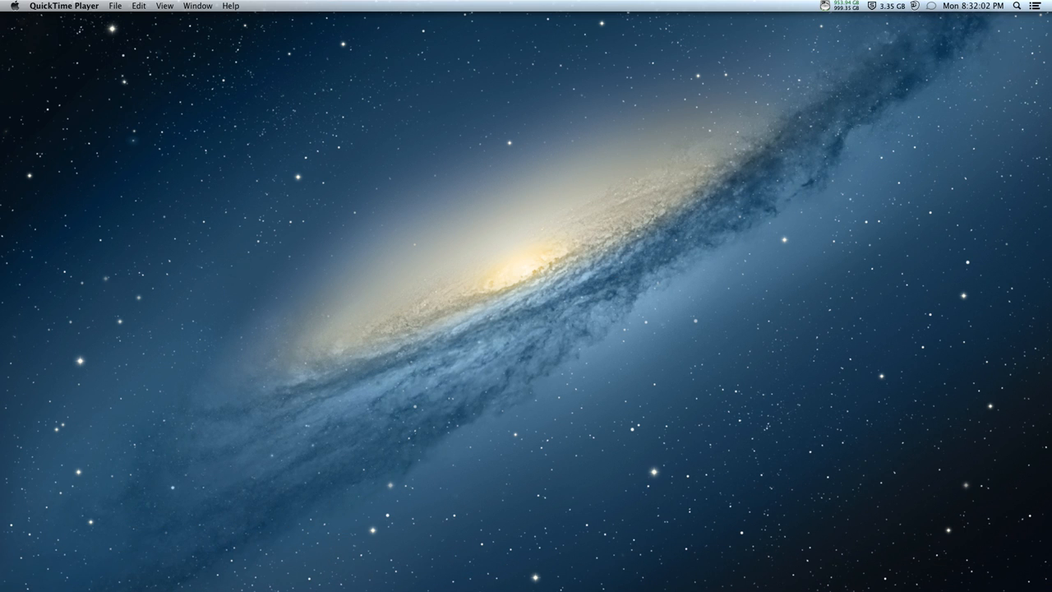
{"action": "mouse_move", "coordinate": [721, 90]}
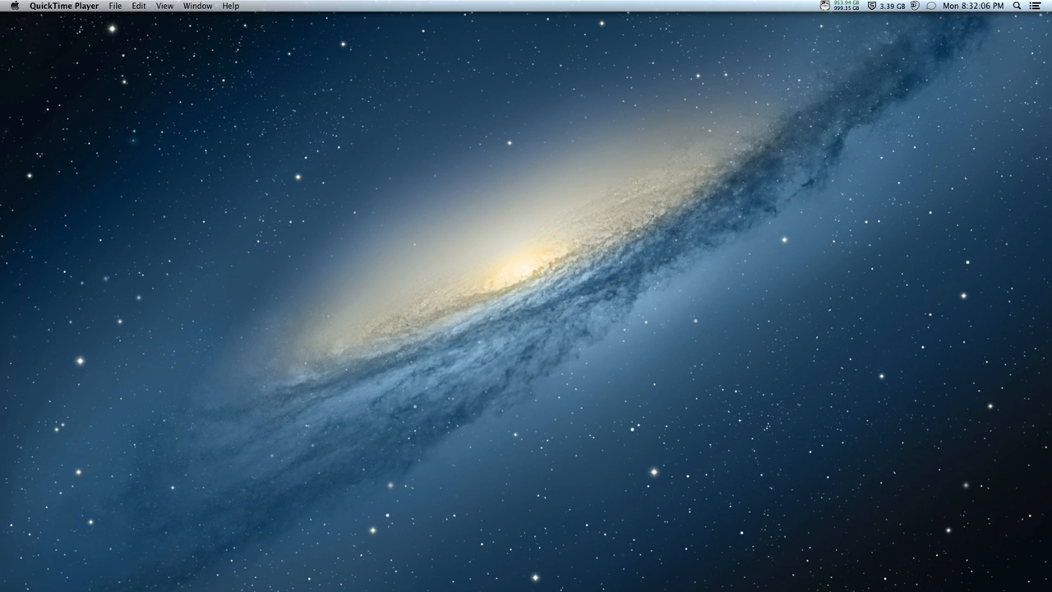
{"action": "mouse_move", "coordinate": [619, 279]}
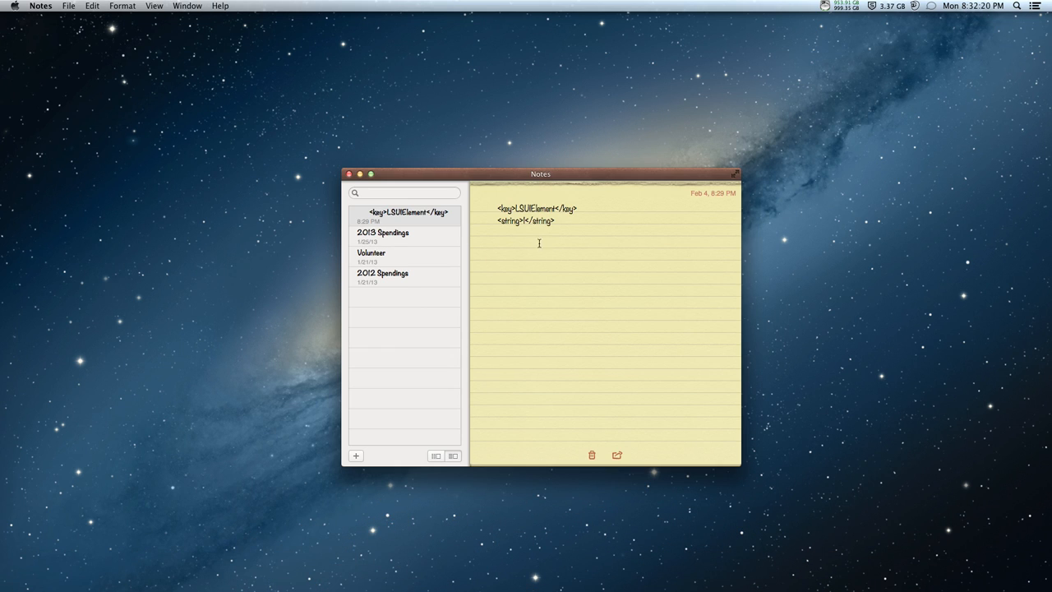
Select the <key>LSUIElement</key> and <string>1</string> lines in the note for copying.
{"action": "left_click_drag", "start_coordinate": [494, 209], "coordinate": [555, 220]}
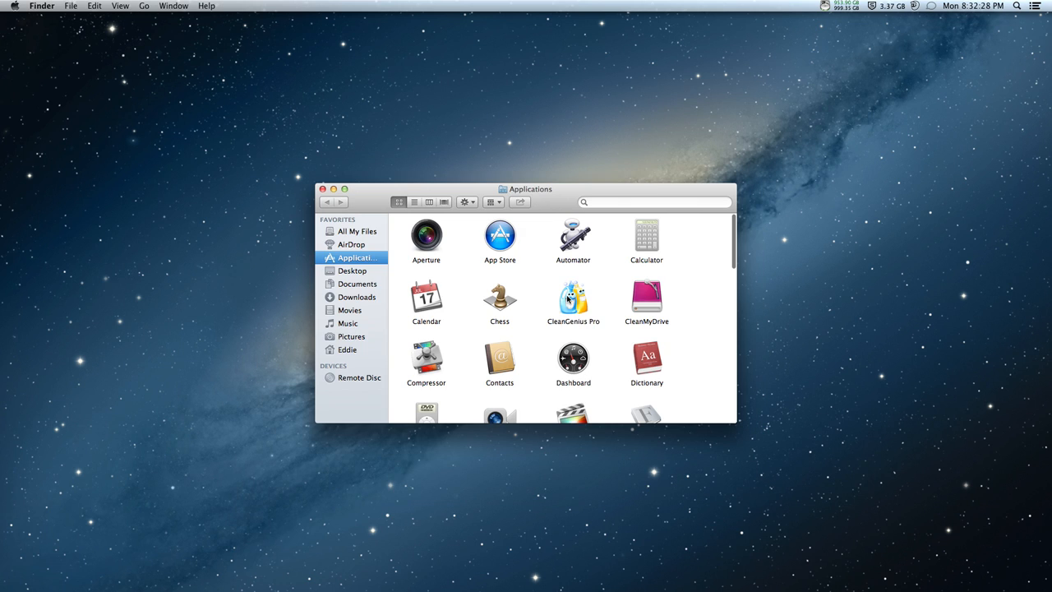
Show CleanGenius Pro's package contents and choose another app (TextEdit) for Info.plist.
{"action": "right_click", "coordinate": [573, 298]}
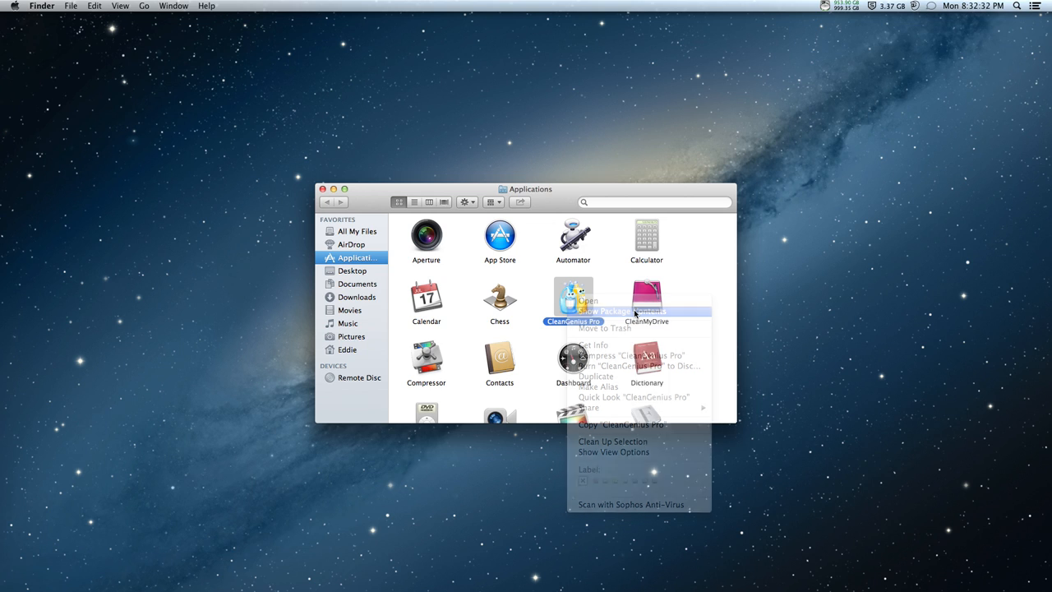
{"action": "left_click", "coordinate": [625, 310]}
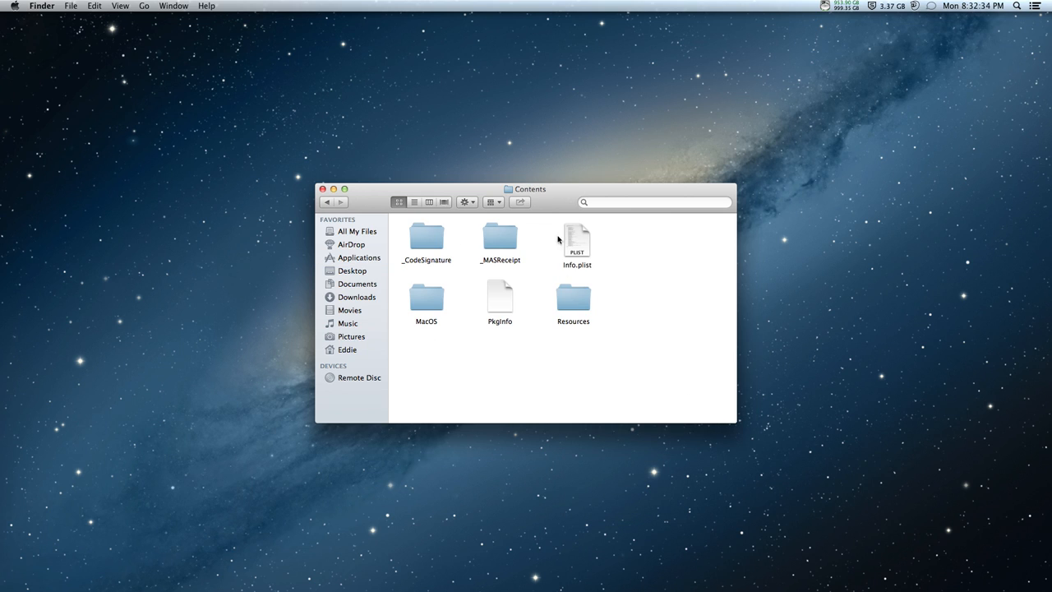
{"action": "mouse_move", "coordinate": [583, 235]}
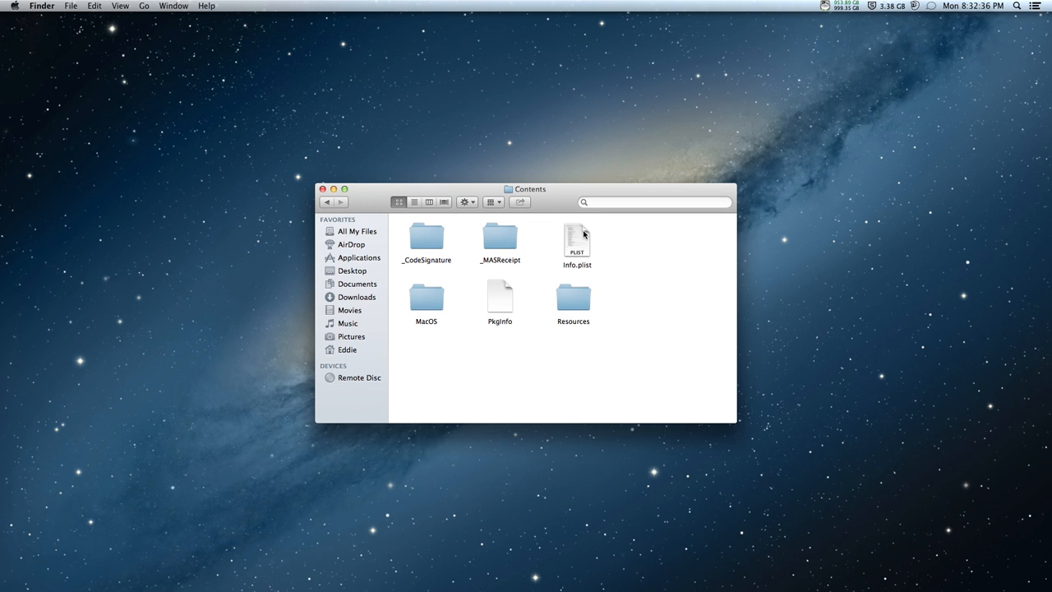
{"action": "right_click", "coordinate": [576, 243]}
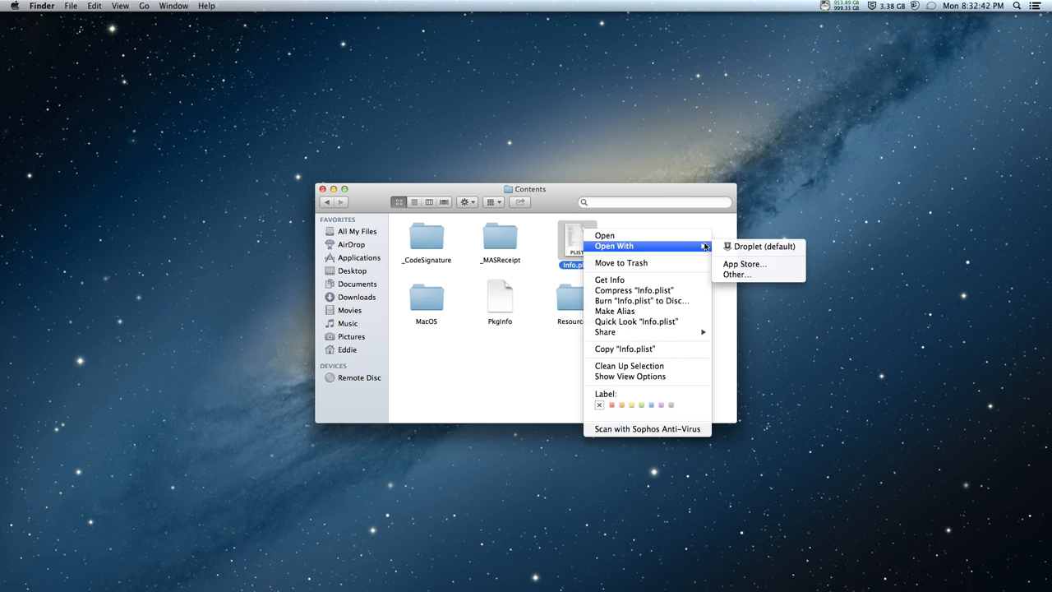
{"action": "left_click", "coordinate": [730, 277]}
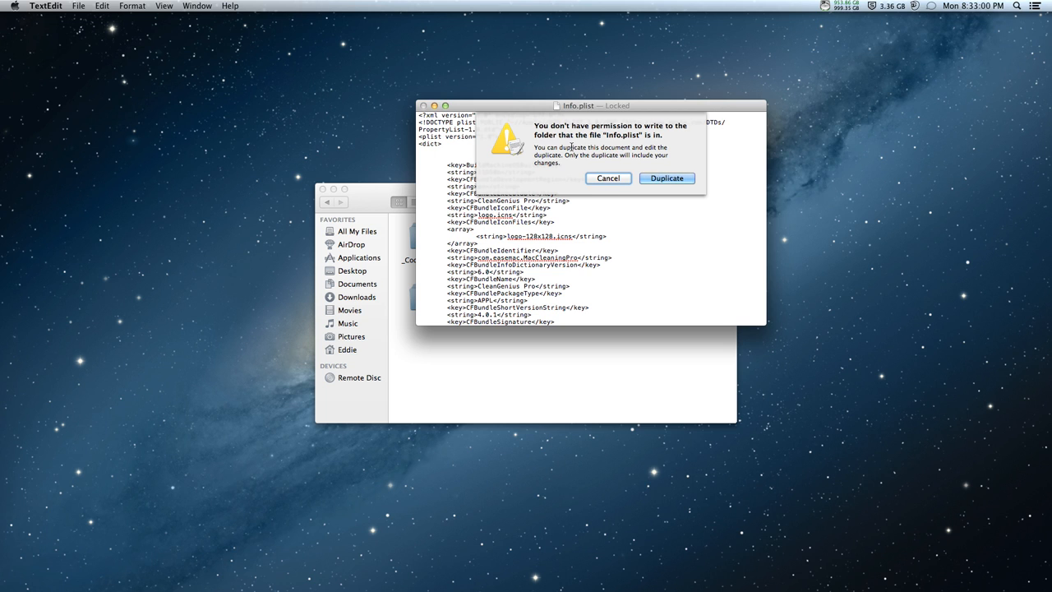
Duplicate the locked Info.plist so the copy can be edited with the LSUIElement key.
{"action": "left_click", "coordinate": [609, 178]}
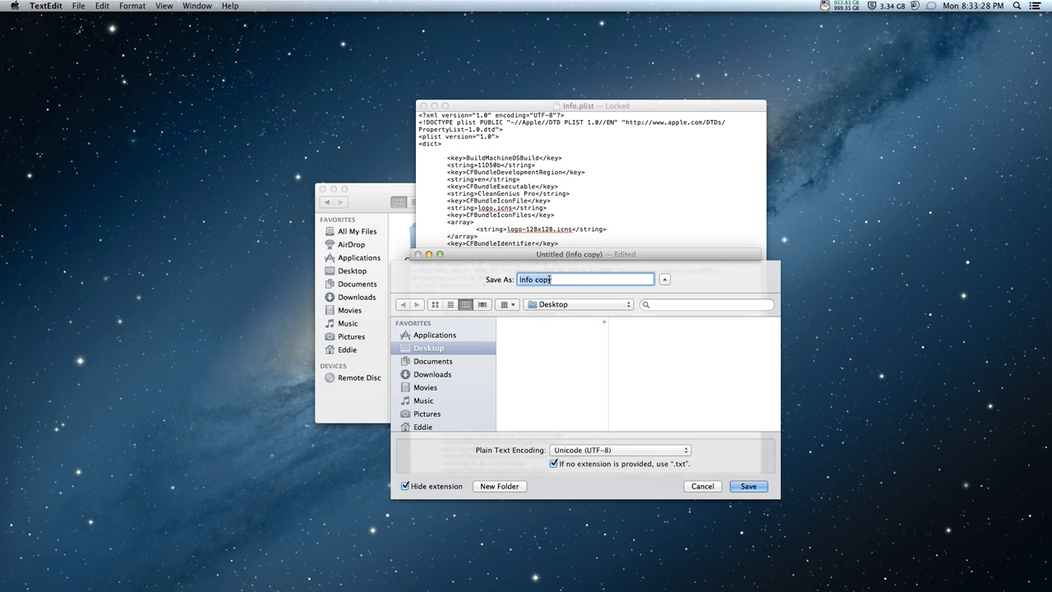
Save the copy as Info.plist in Downloads with the extension visible, keeping .plist.
{"action": "type", "text": "Info.p"}
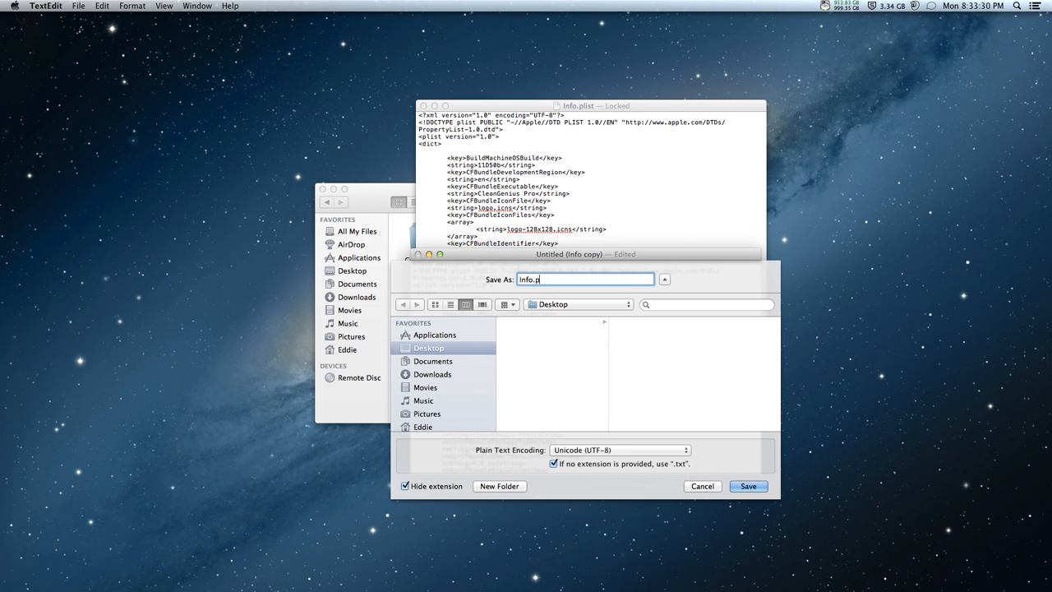
{"action": "left_click", "coordinate": [404, 486]}
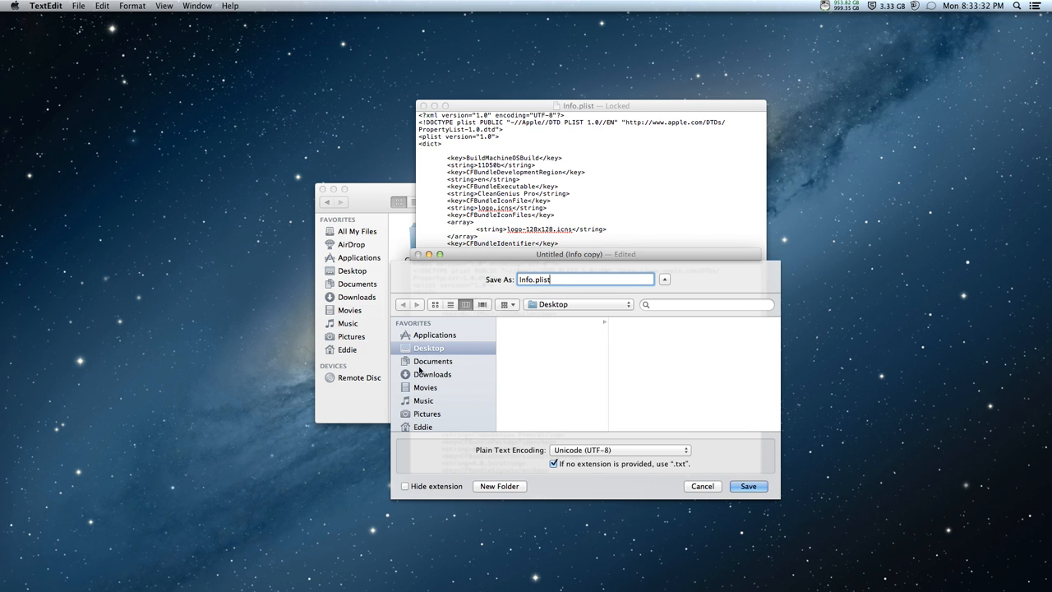
{"action": "left_click", "coordinate": [434, 374]}
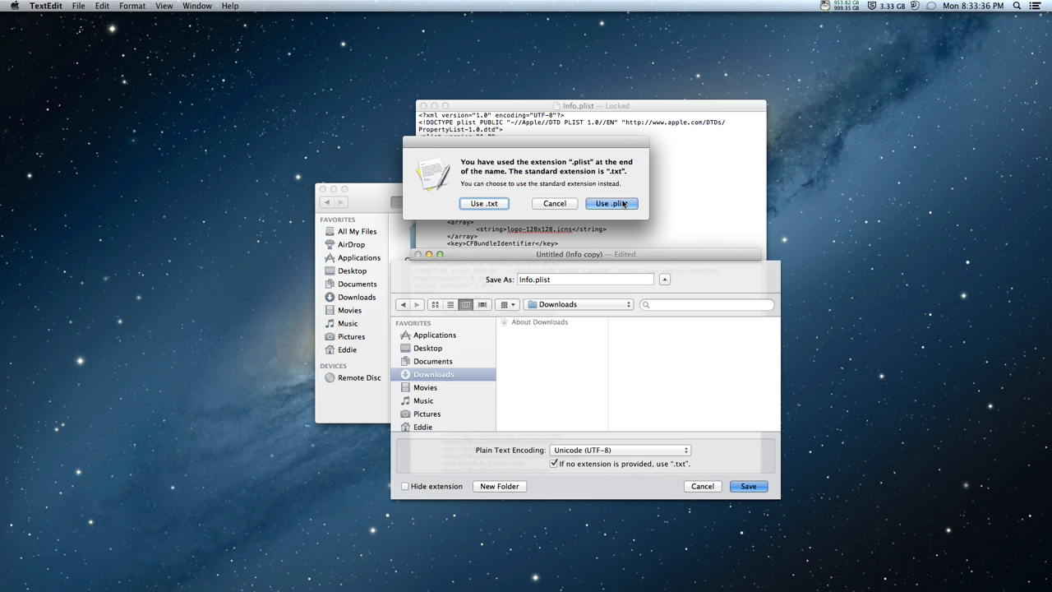
{"action": "left_click", "coordinate": [611, 203]}
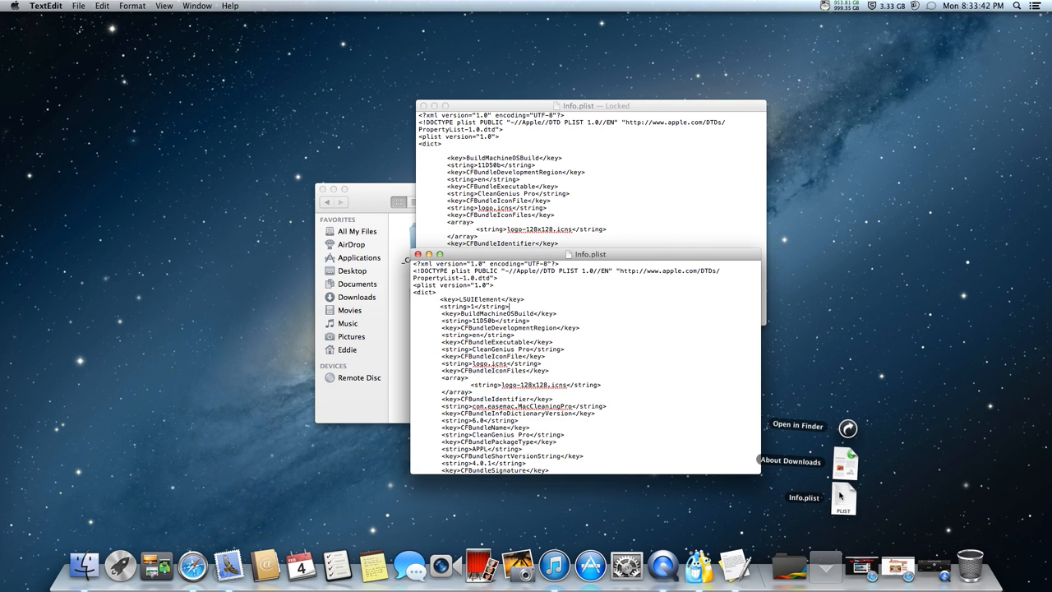
{"action": "mouse_move", "coordinate": [835, 288]}
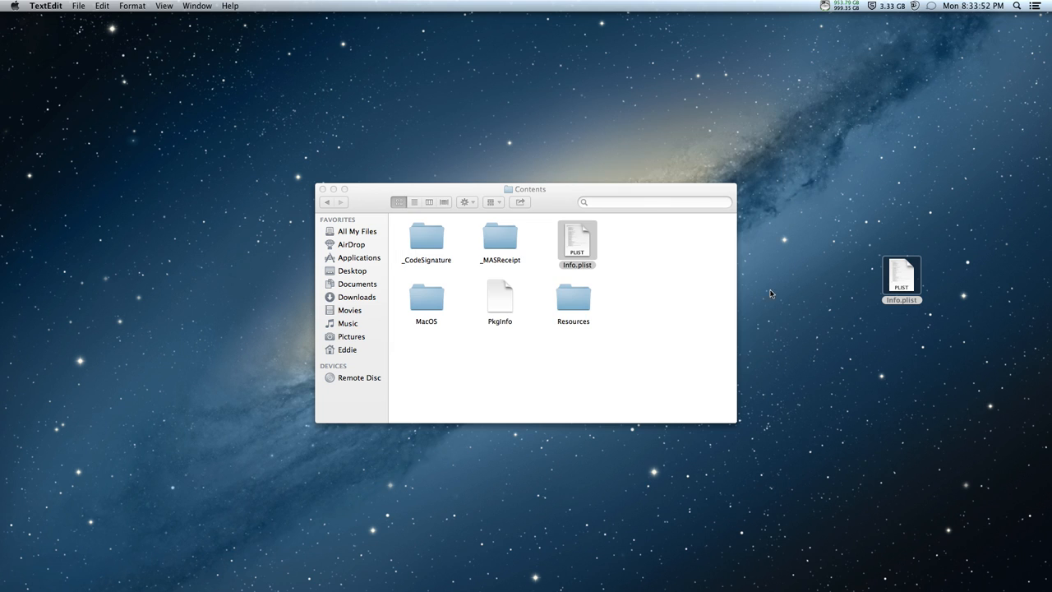
Drag the edited Info.plist into Contents, authenticate and replace the original as administrator.
{"action": "left_click_drag", "start_coordinate": [902, 277], "coordinate": [650, 246]}
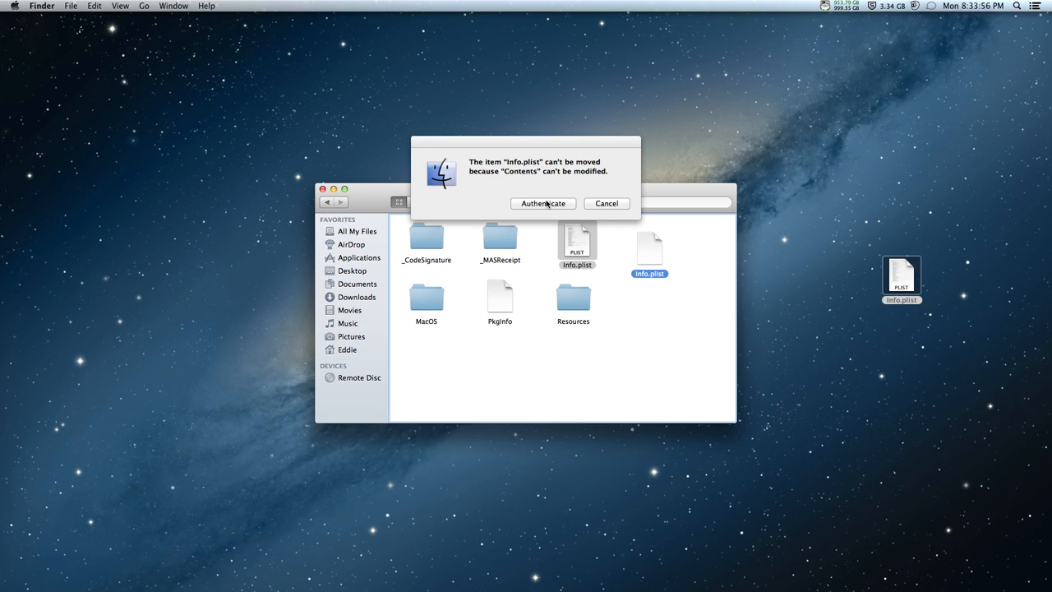
{"action": "left_click", "coordinate": [543, 203]}
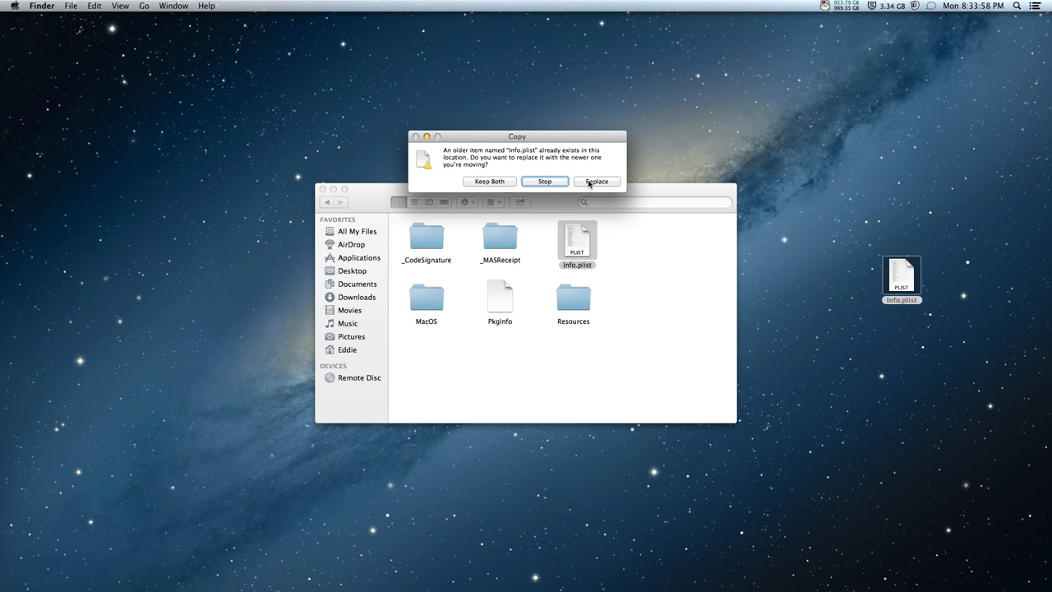
{"action": "left_click", "coordinate": [597, 181]}
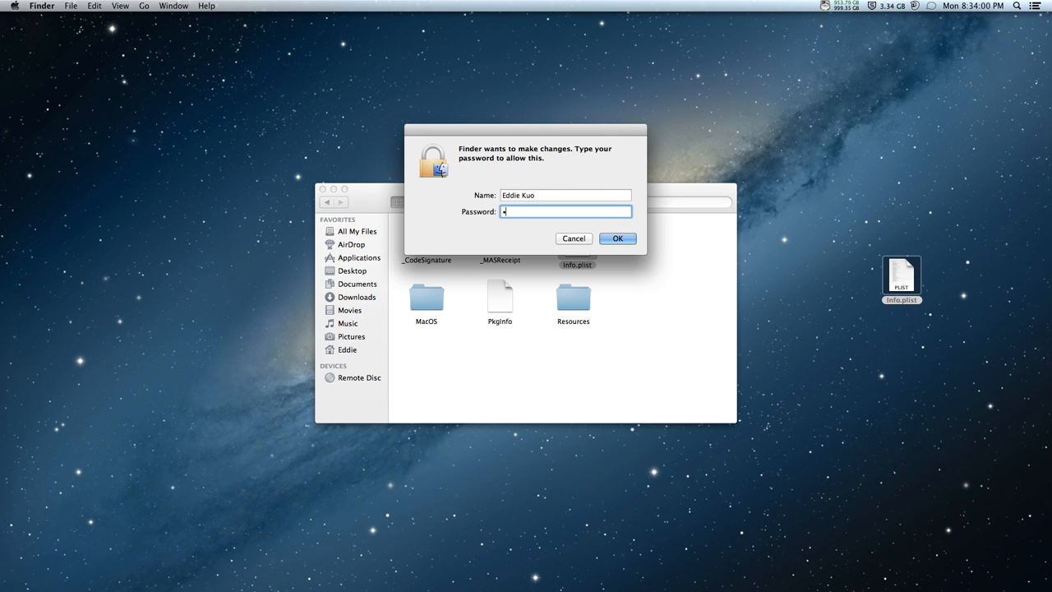
{"action": "left_click", "coordinate": [618, 239]}
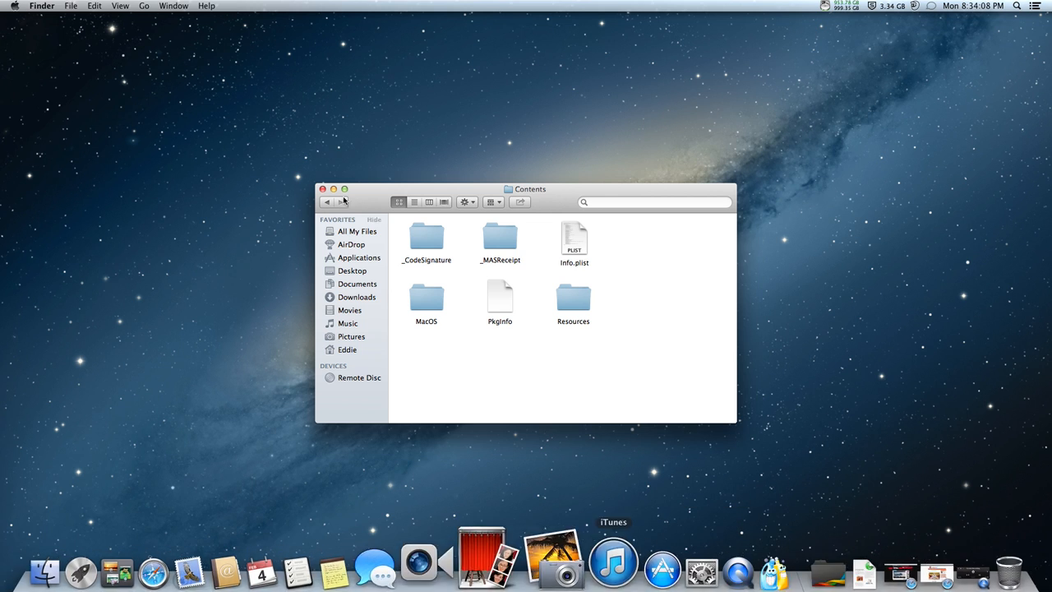
Close the Contents window, relaunch CleanGenius Pro and close its main window.
{"action": "left_click", "coordinate": [322, 189]}
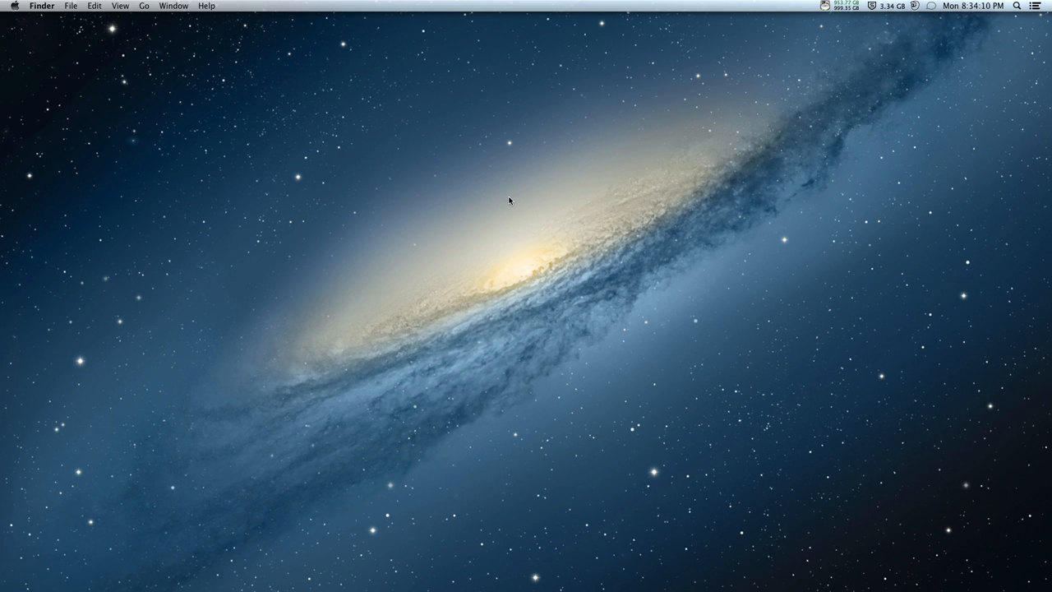
{"action": "key", "text": "cmd+tab"}
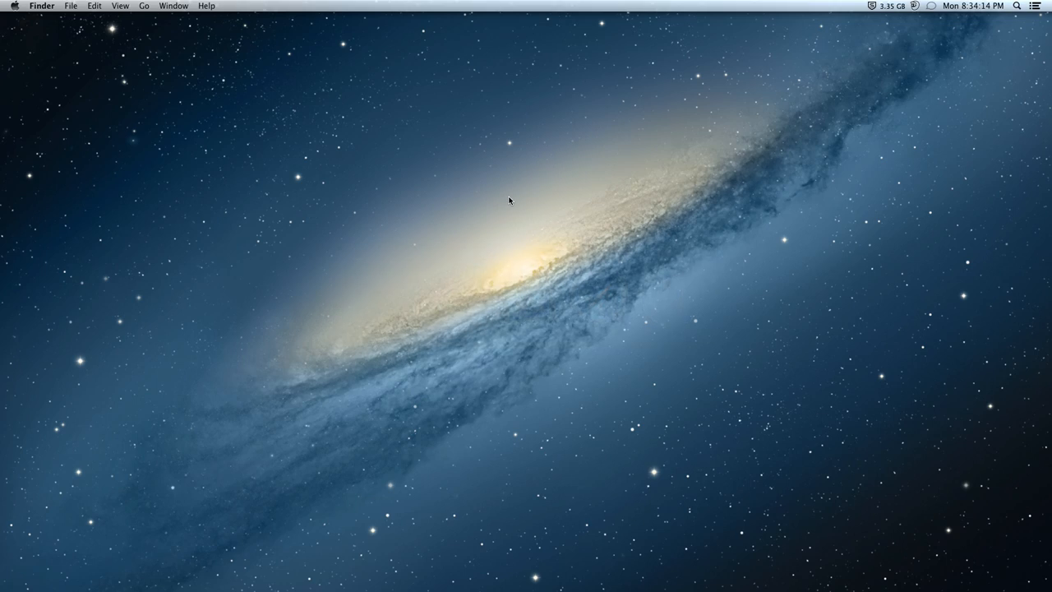
{"action": "left_click", "coordinate": [156, 565]}
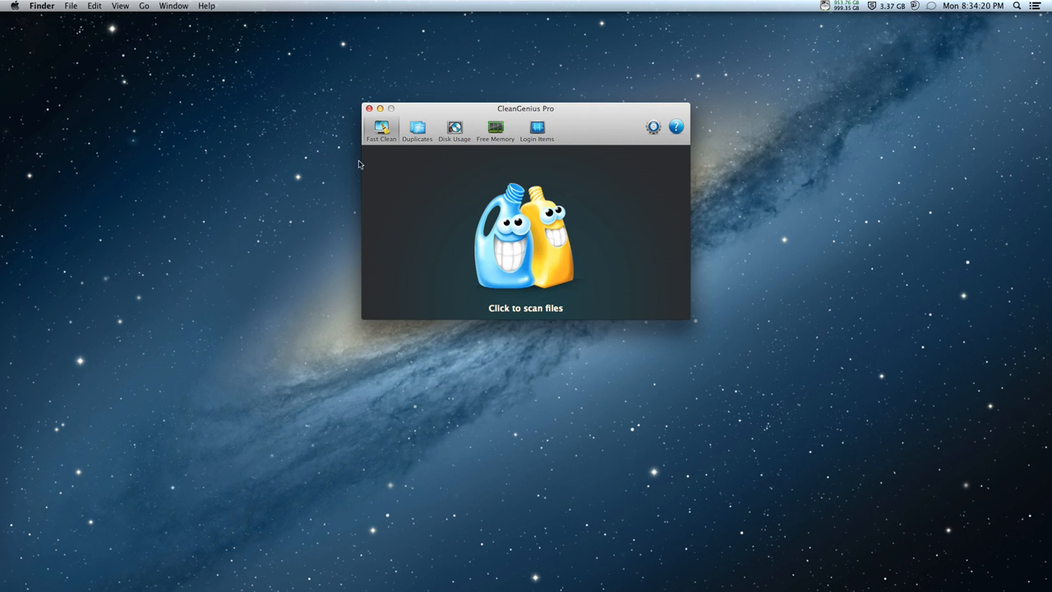
{"action": "left_click", "coordinate": [369, 108]}
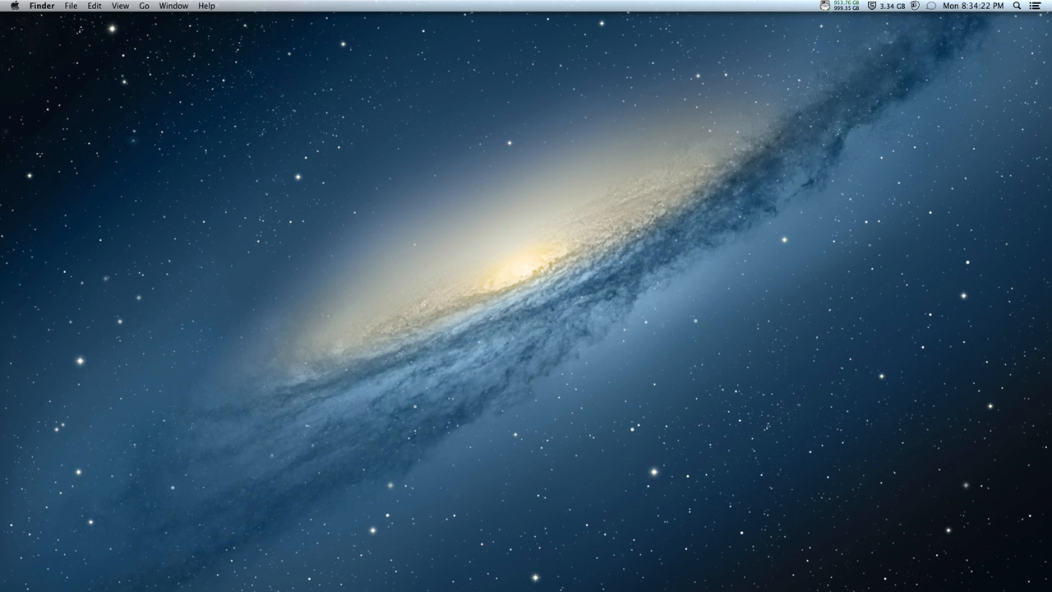
Open CleanGenius Pro's menu-bar menu to confirm it still runs while absent from the Dock.
{"action": "left_click", "coordinate": [837, 6]}
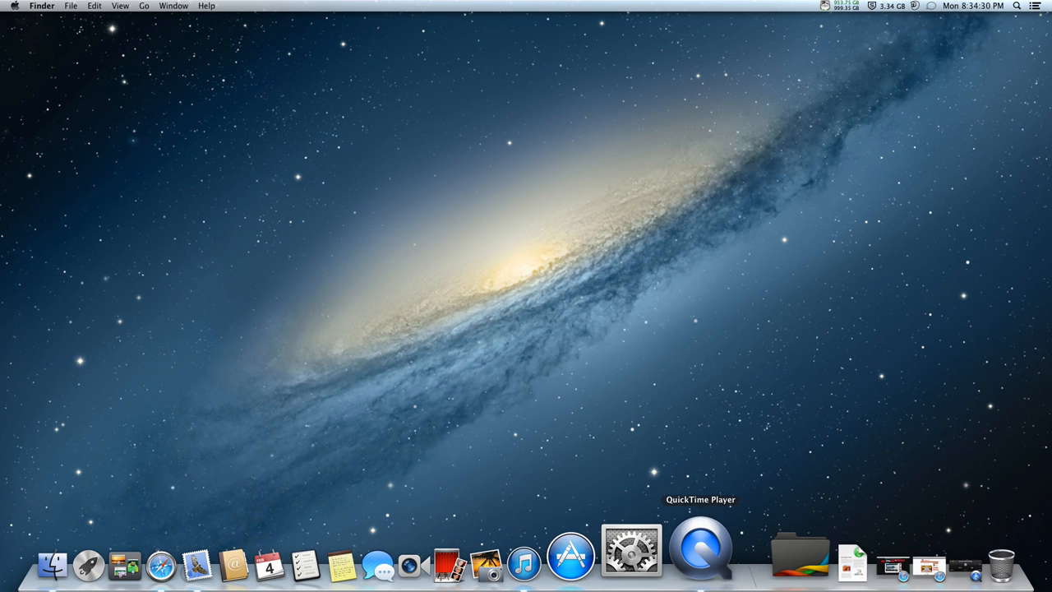
{"action": "left_click", "coordinate": [838, 6]}
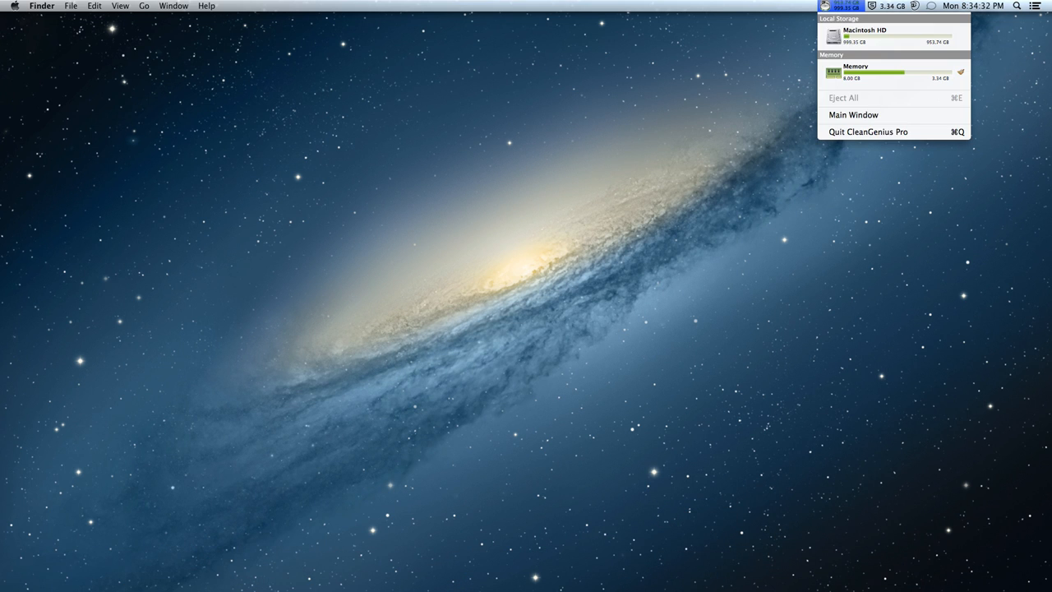